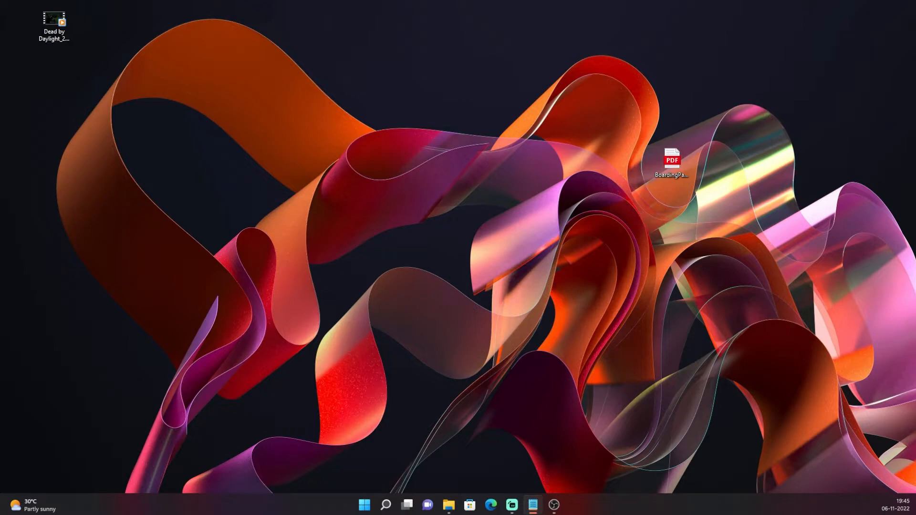
Step: Bring up File Explorer to reach the Confetti_AME folder with the AVI renders
{"action": "left_click", "coordinate": [447, 505]}
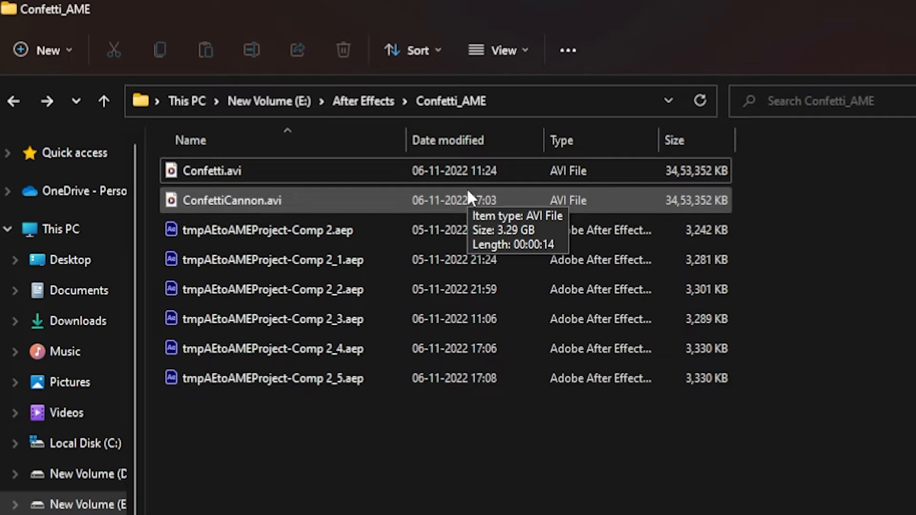
{"action": "mouse_move", "coordinate": [607, 198]}
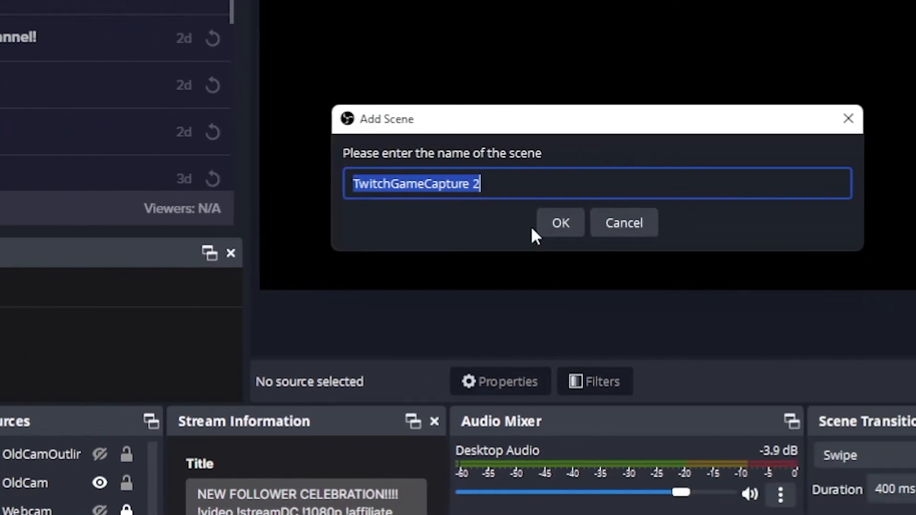
Step: Create a new scene named ConfettiScene in the scene list
{"action": "type", "text": "Confetti"}
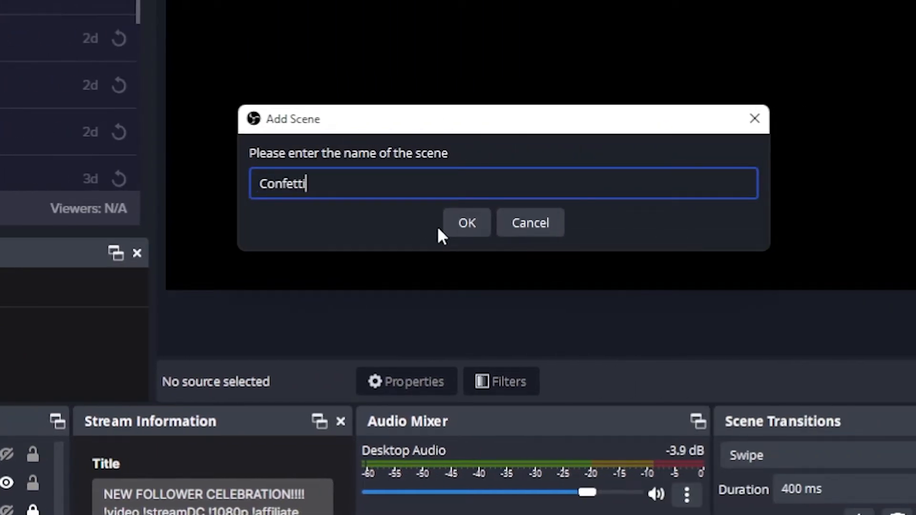
{"action": "type", "text": "Scene"}
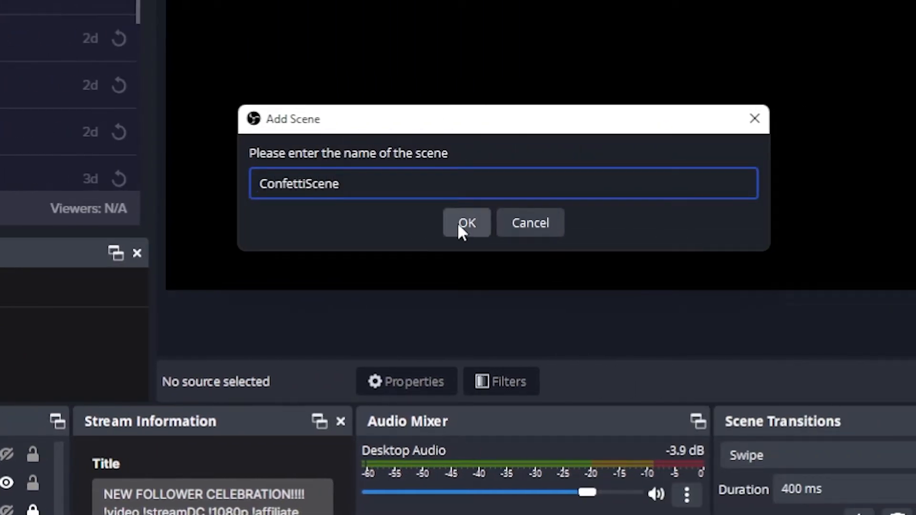
{"action": "left_click", "coordinate": [466, 223]}
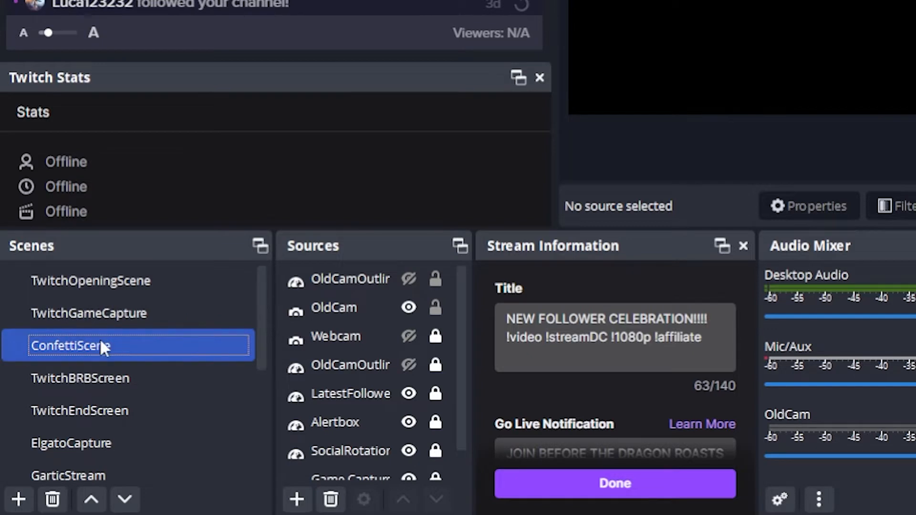
{"action": "mouse_move", "coordinate": [95, 360]}
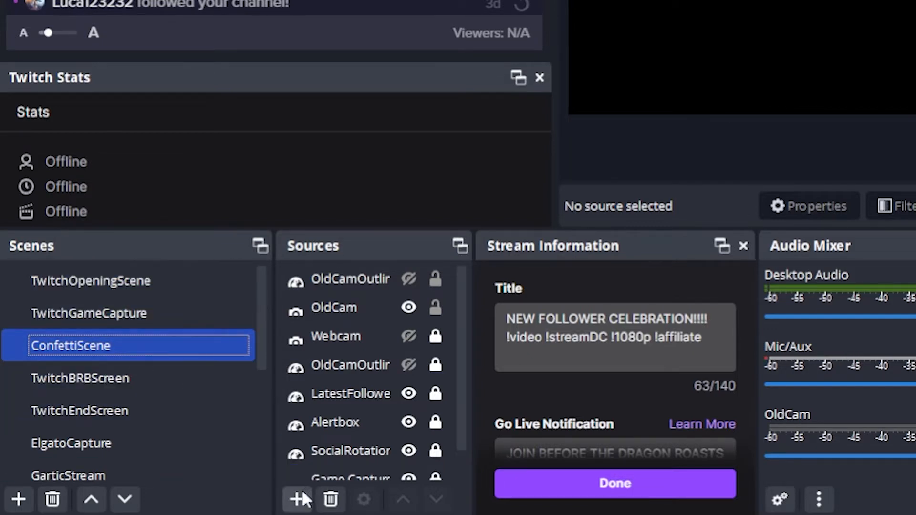
{"action": "mouse_move", "coordinate": [301, 505]}
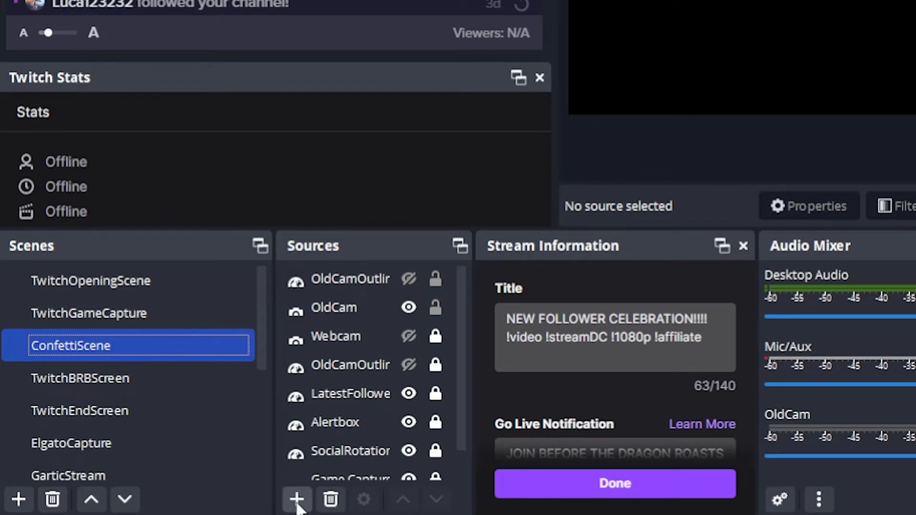
Step: Add a visible Media Source named Confetti to ConfettiScene
{"action": "left_click", "coordinate": [296, 499]}
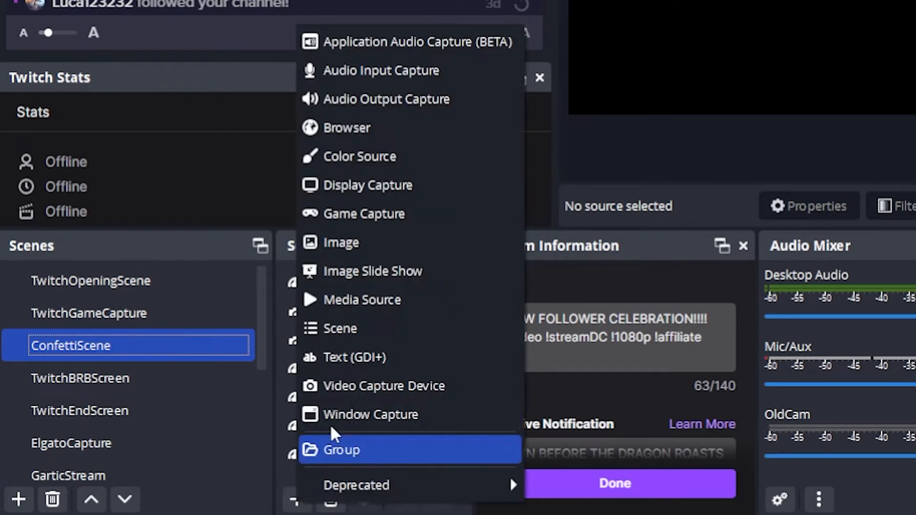
{"action": "left_click", "coordinate": [362, 300]}
{"action": "type", "text": "Conf"}
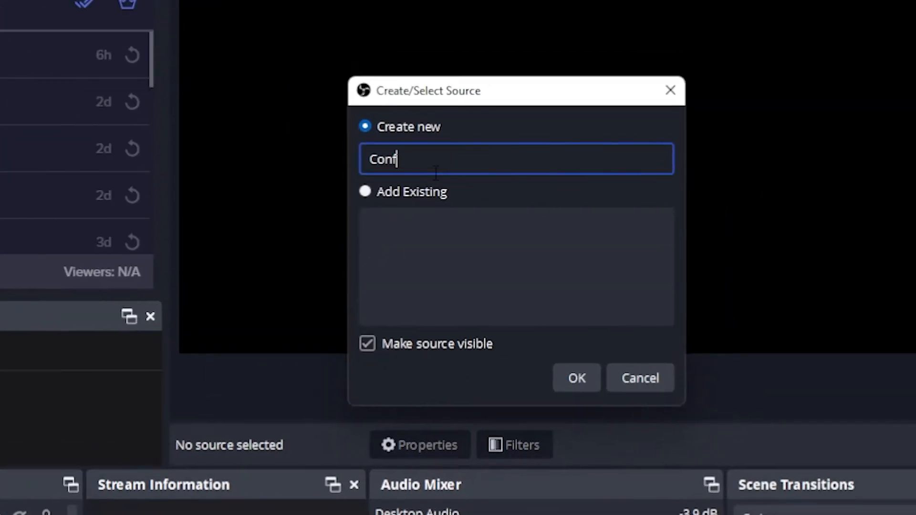
{"action": "type", "text": "etti"}
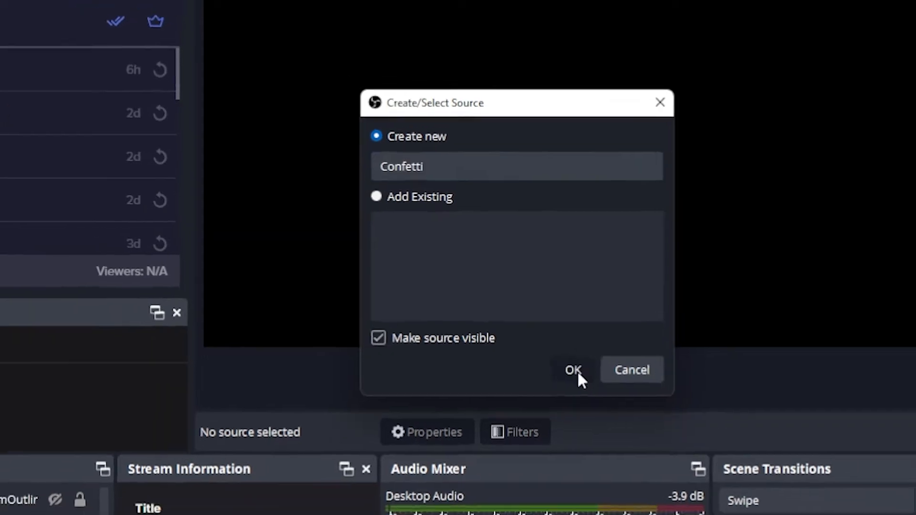
{"action": "left_click", "coordinate": [572, 369]}
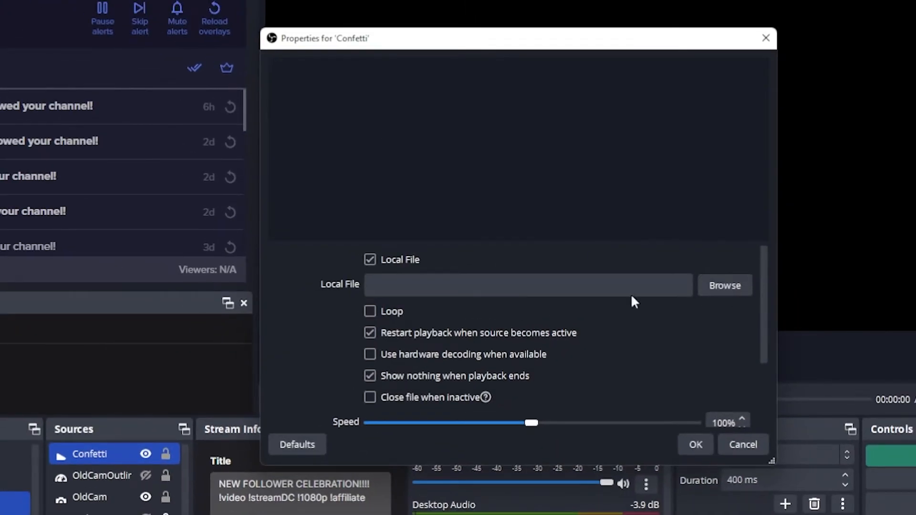
Step: Point the Confetti source at Confetti.avi from Confetti_AME and confirm its settings
{"action": "left_click", "coordinate": [724, 285]}
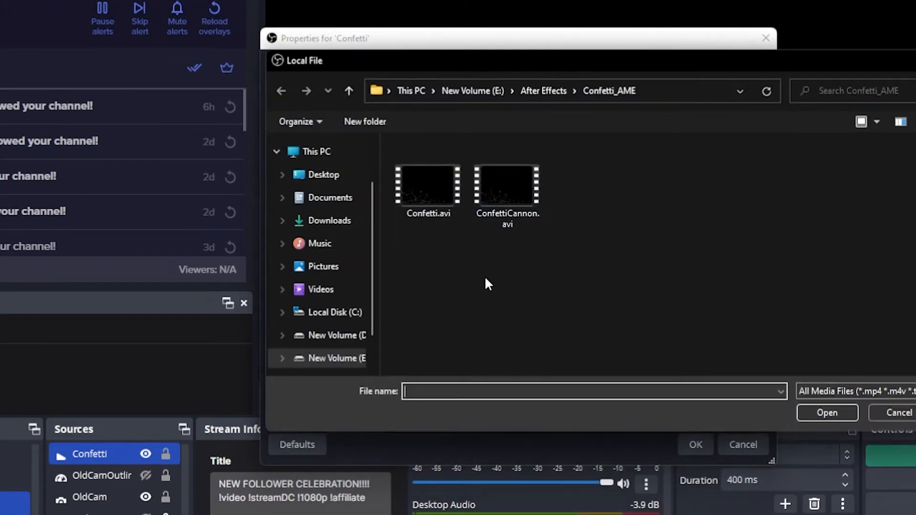
{"action": "mouse_move", "coordinate": [435, 201]}
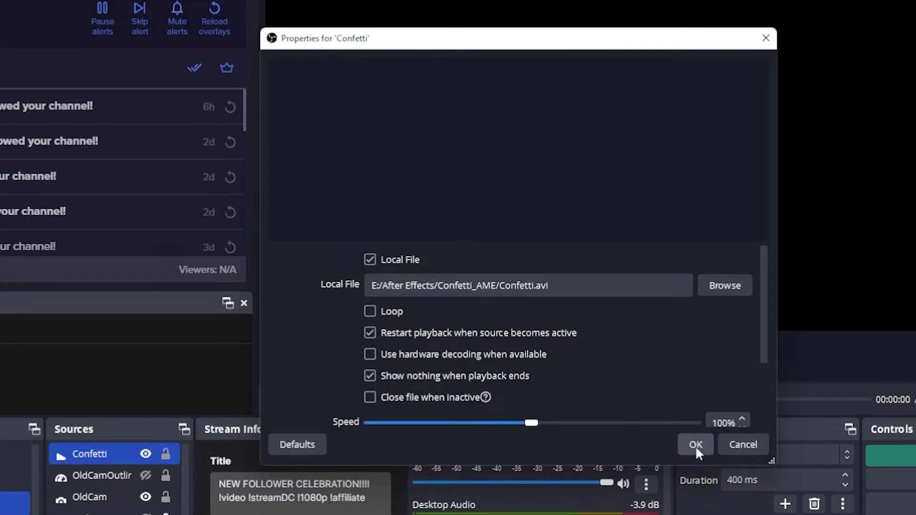
{"action": "left_click", "coordinate": [695, 444]}
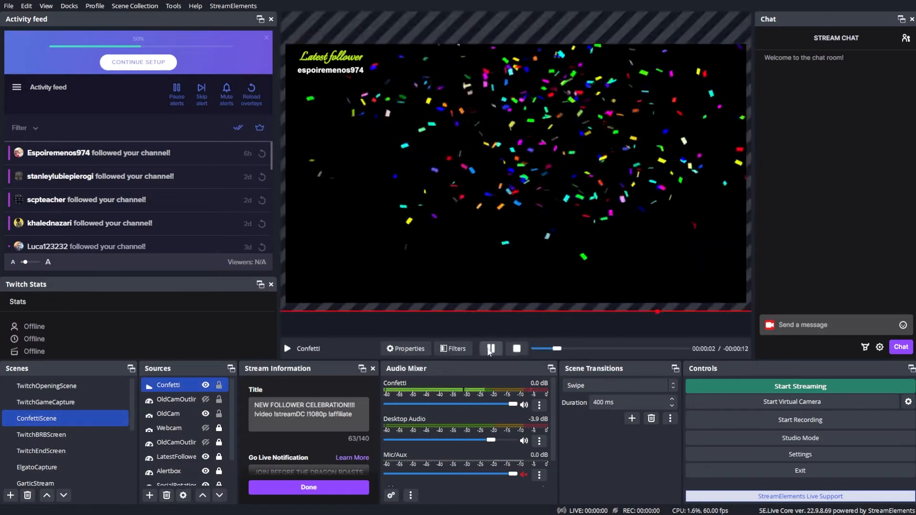
Step: Watch the Confetti clip, select its source, then switch to the TwitchGameCapture scene
{"action": "left_click", "coordinate": [792, 402]}
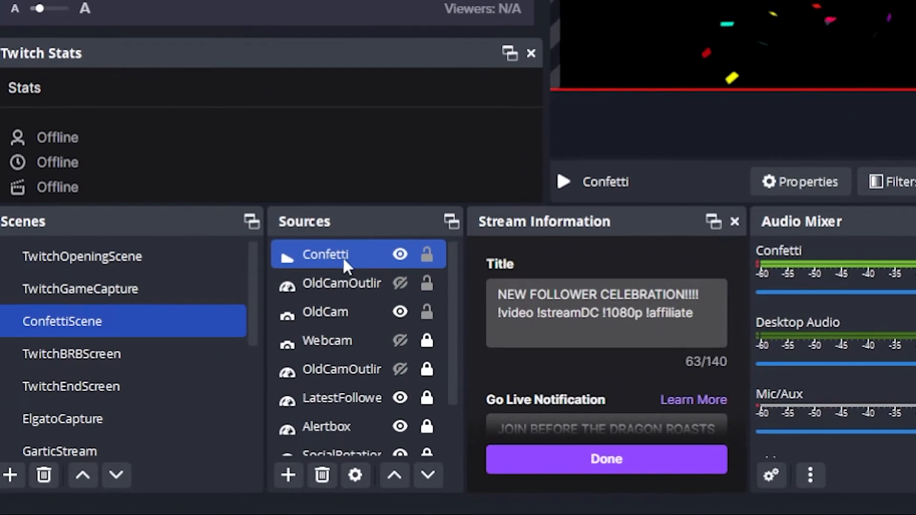
{"action": "left_click", "coordinate": [342, 283]}
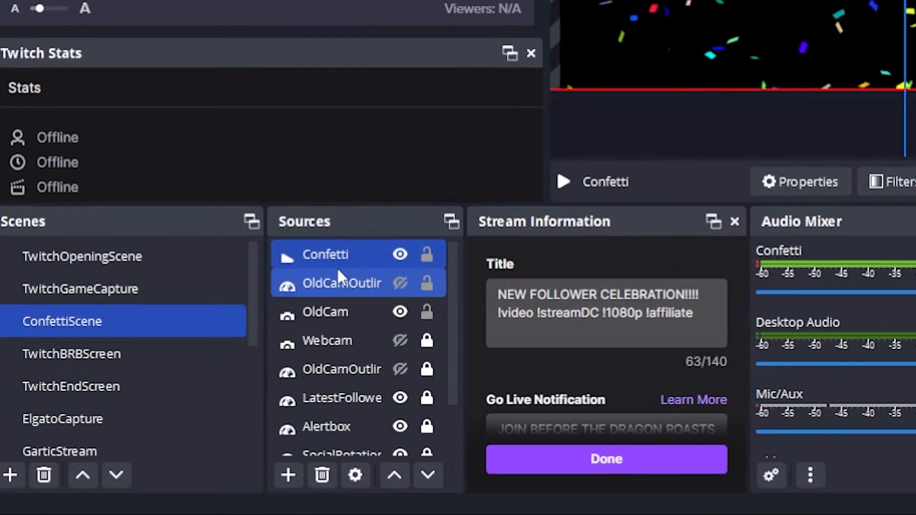
{"action": "left_click", "coordinate": [342, 368]}
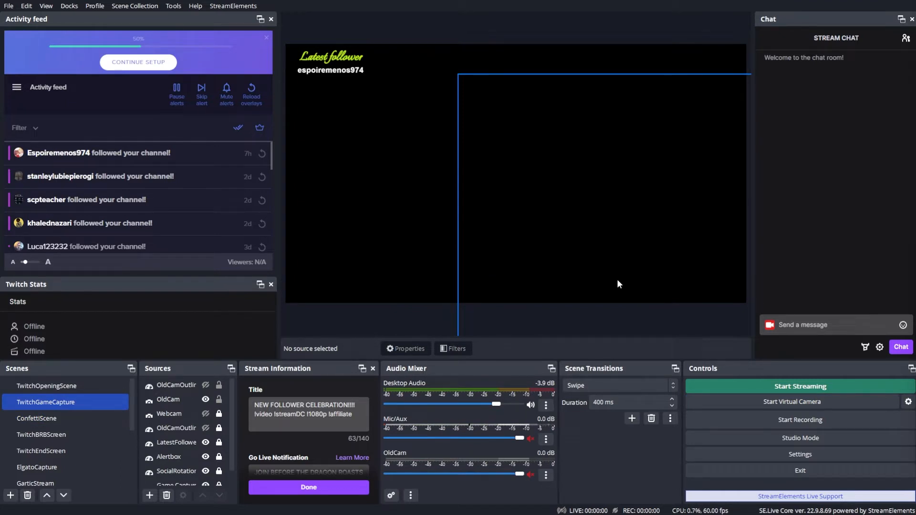
Step: Return to ConfettiScene and let the Confetti clip finish, its mixer channel at 0.0 dB
{"action": "left_click", "coordinate": [36, 418]}
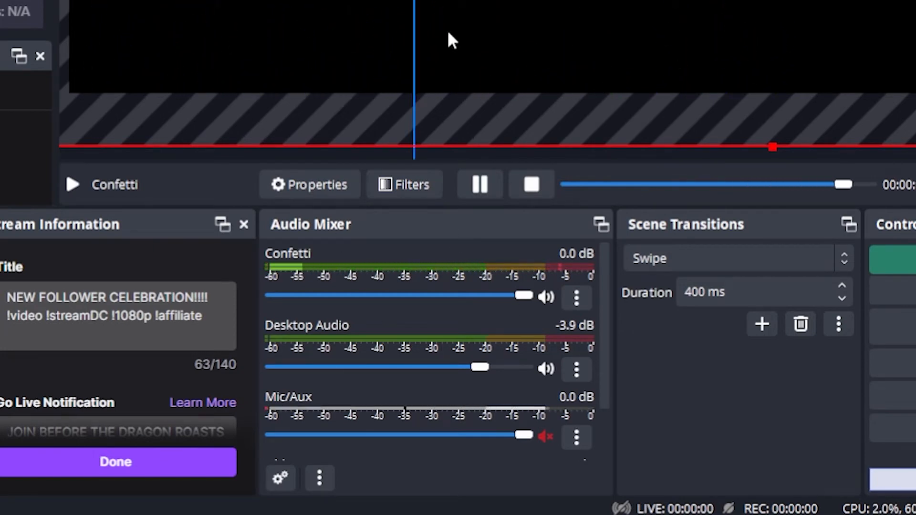
{"action": "left_click", "coordinate": [478, 184]}
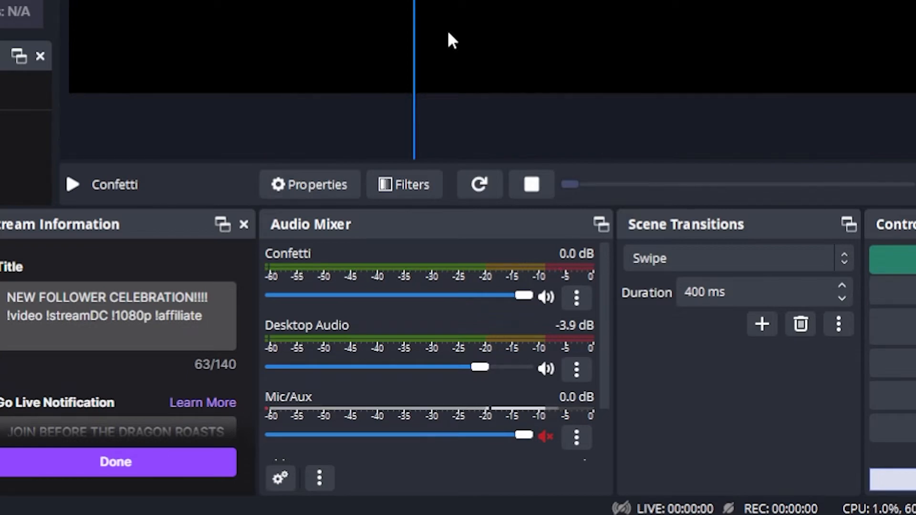
{"action": "mouse_move", "coordinate": [592, 294]}
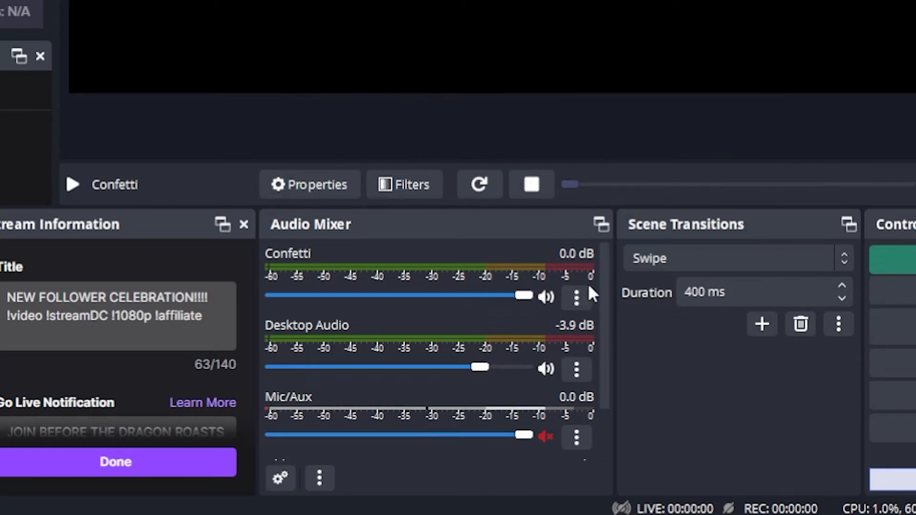
{"action": "mouse_move", "coordinate": [537, 300]}
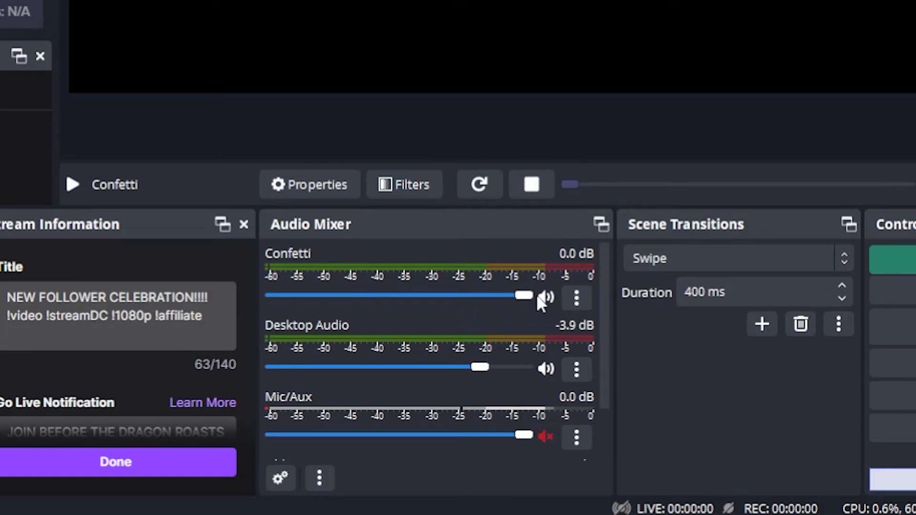
Step: Set Confetti's Audio Monitoring to Monitor Only (mute output) in Advanced Audio Properties
{"action": "left_click", "coordinate": [576, 297]}
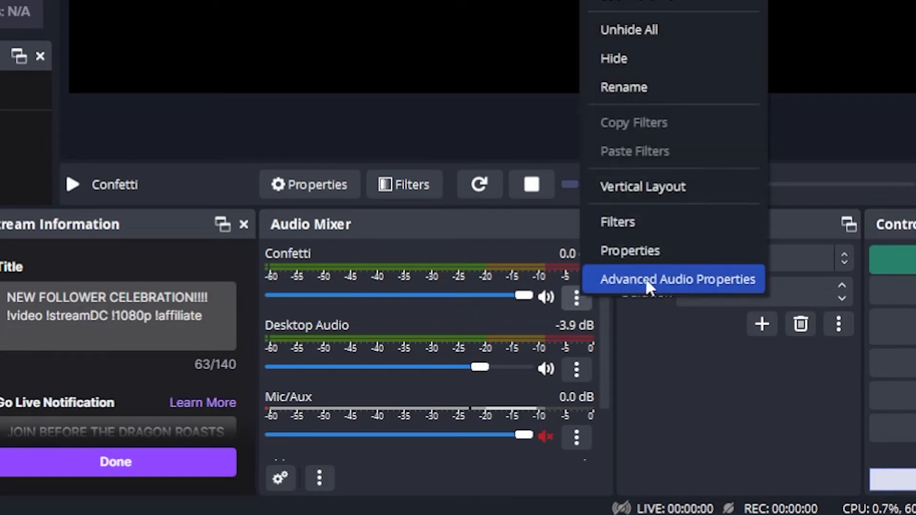
{"action": "left_click", "coordinate": [676, 279]}
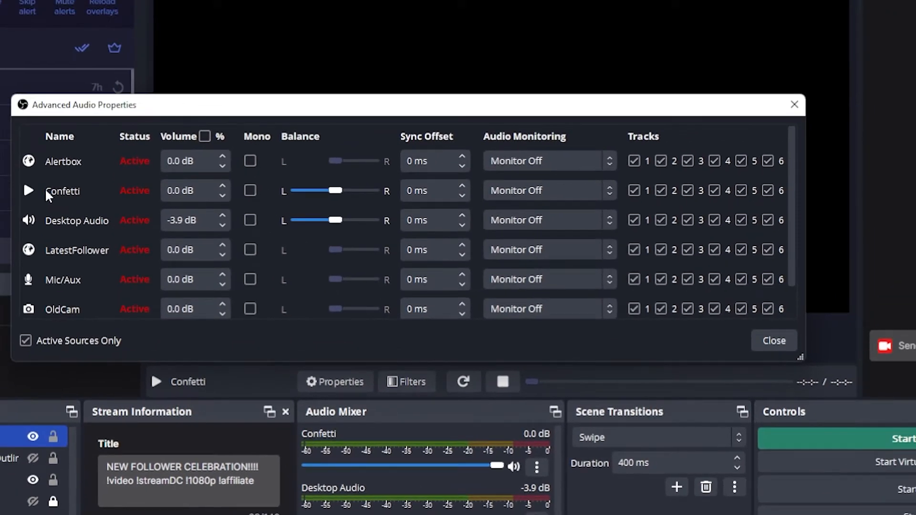
{"action": "mouse_move", "coordinate": [565, 150]}
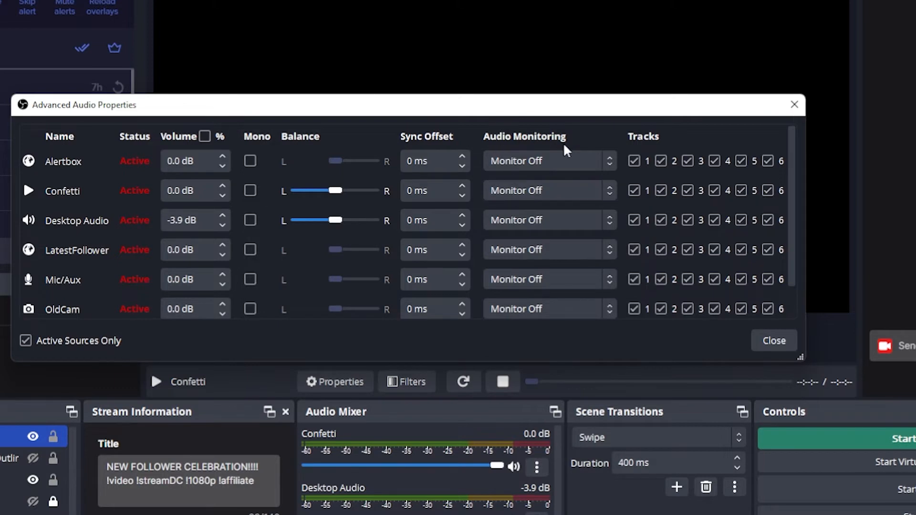
{"action": "left_click", "coordinate": [546, 190]}
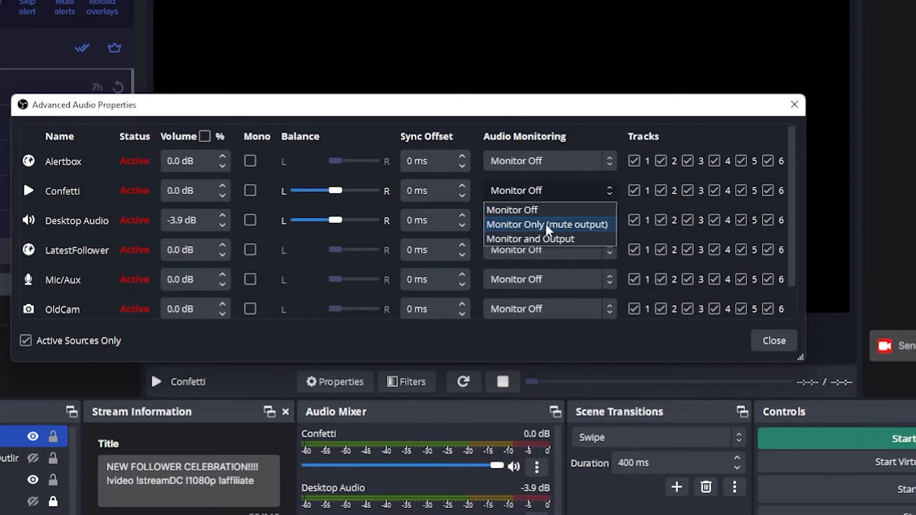
{"action": "left_click", "coordinate": [547, 224]}
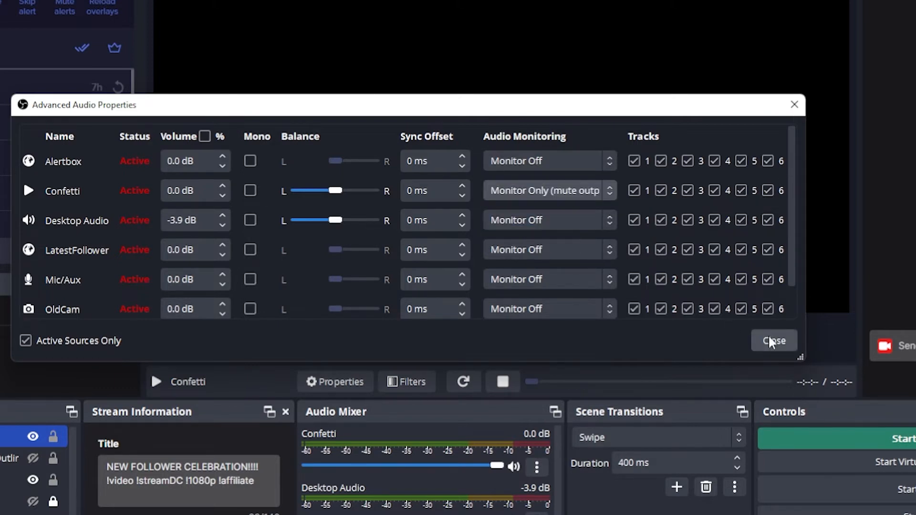
{"action": "left_click", "coordinate": [774, 340]}
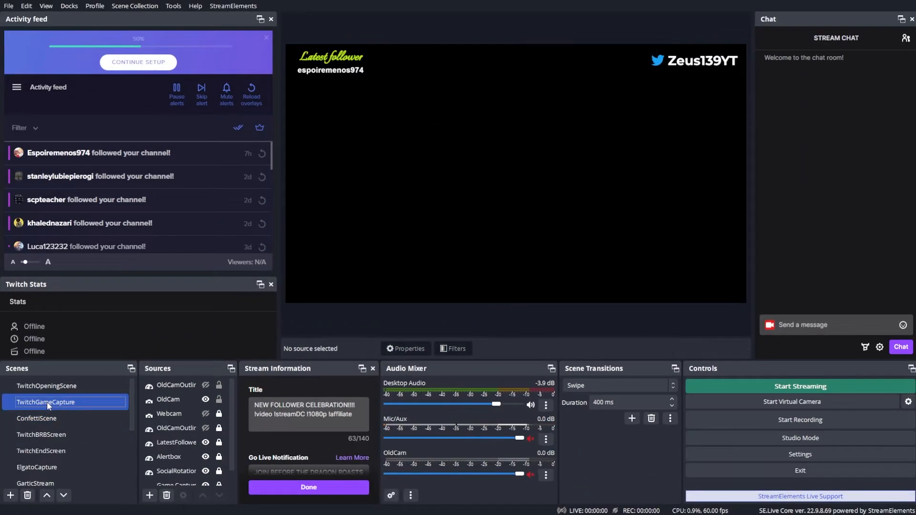
Step: Switch to the TwitchGameCapture scene to view the live gameplay footage
{"action": "left_click", "coordinate": [36, 417]}
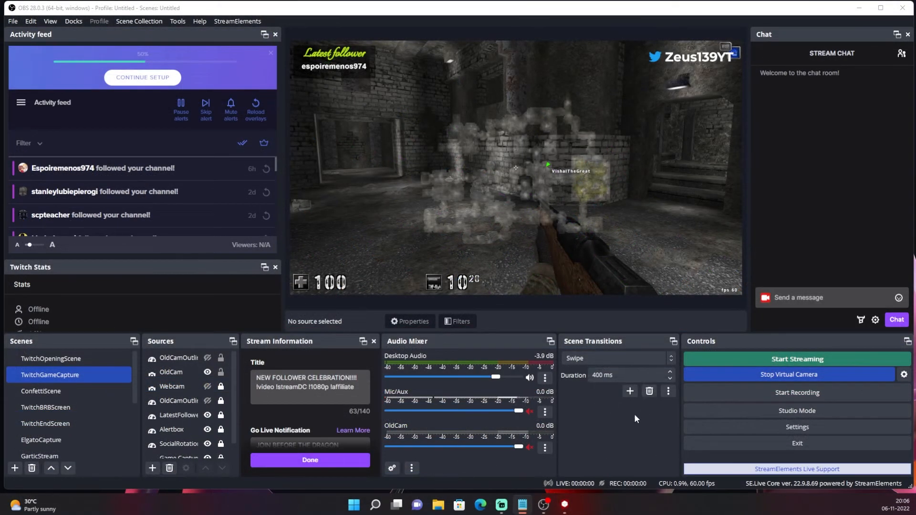
{"action": "mouse_move", "coordinate": [499, 429]}
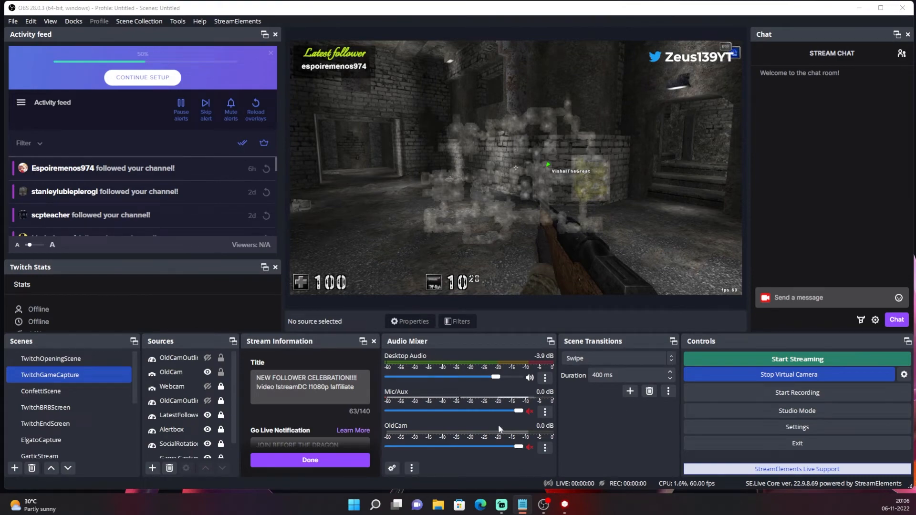
{"action": "left_click", "coordinate": [41, 391]}
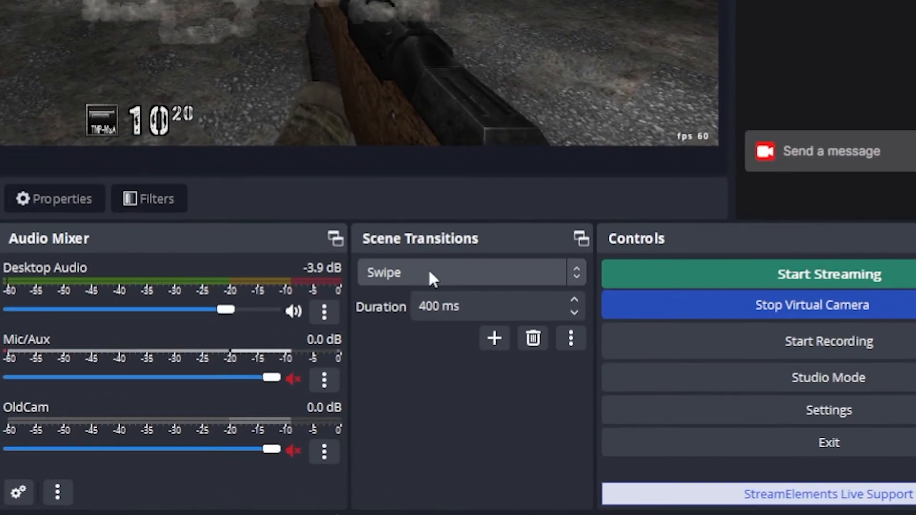
Step: Give ConfettiScene a Cut transition override, test it, and return to TwitchGameCapture
{"action": "left_click", "coordinate": [461, 272]}
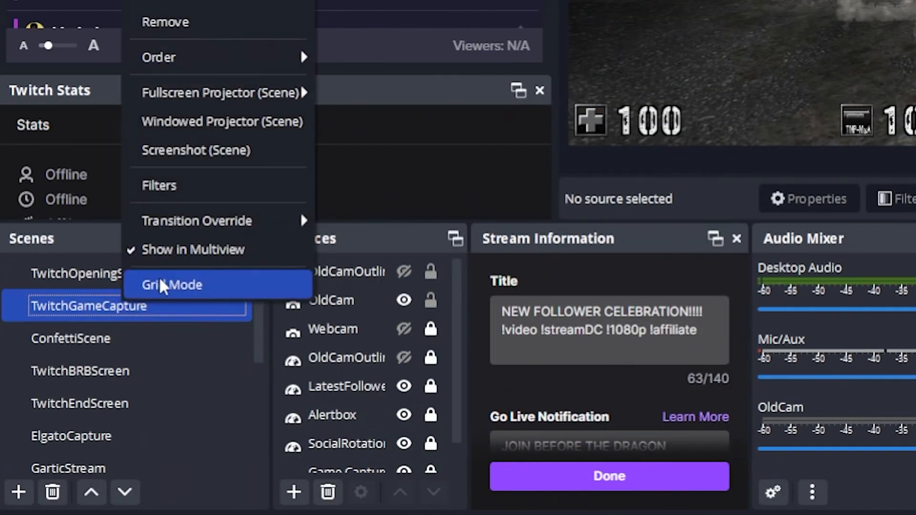
{"action": "mouse_move", "coordinate": [193, 207]}
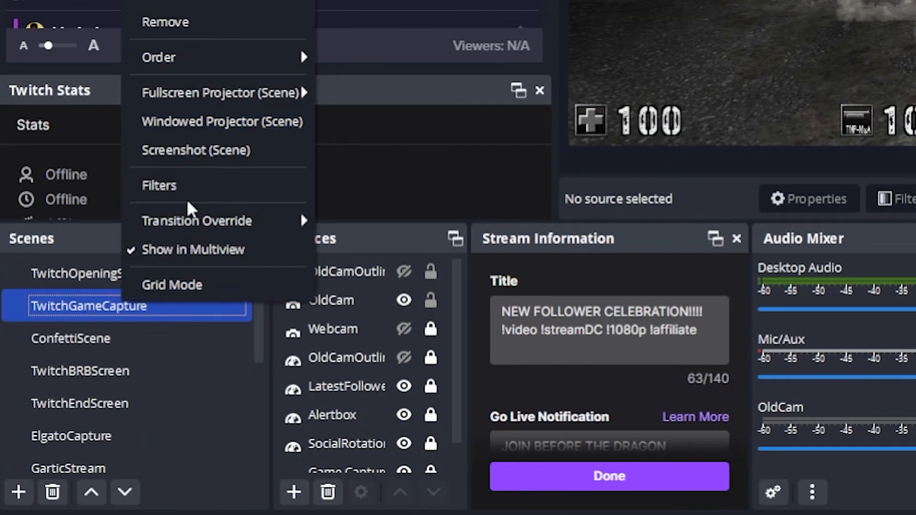
{"action": "mouse_move", "coordinate": [196, 220]}
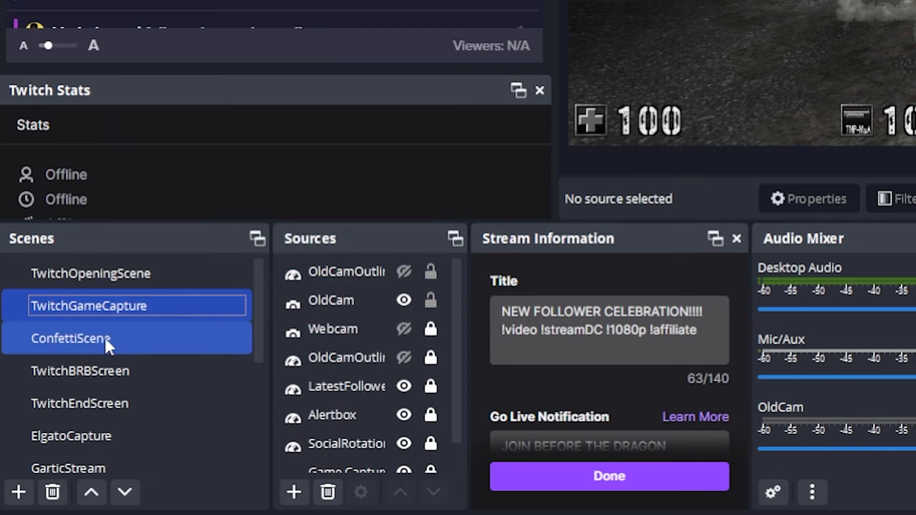
{"action": "right_click", "coordinate": [70, 337]}
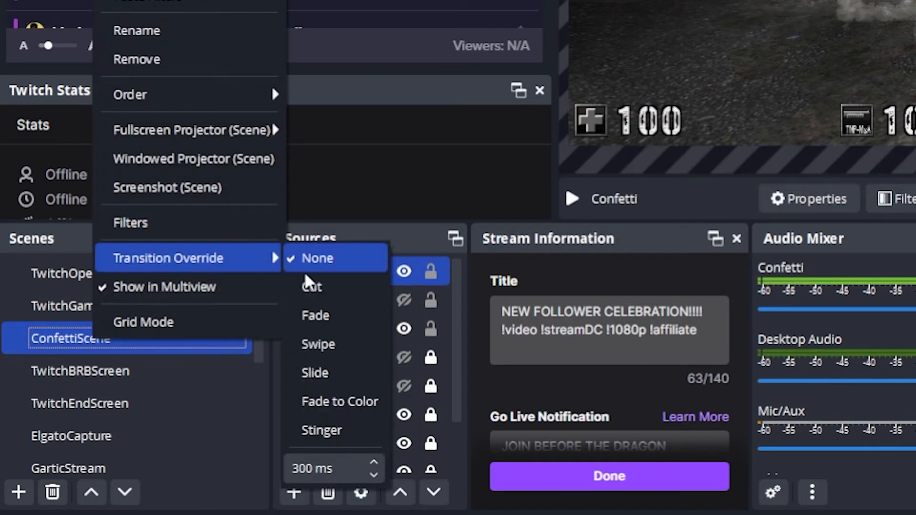
{"action": "left_click", "coordinate": [316, 257]}
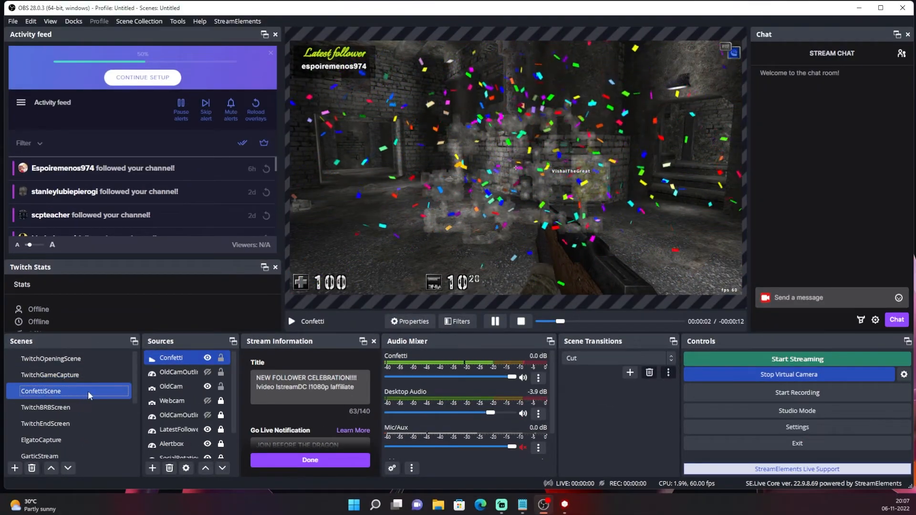
{"action": "left_click", "coordinate": [49, 374]}
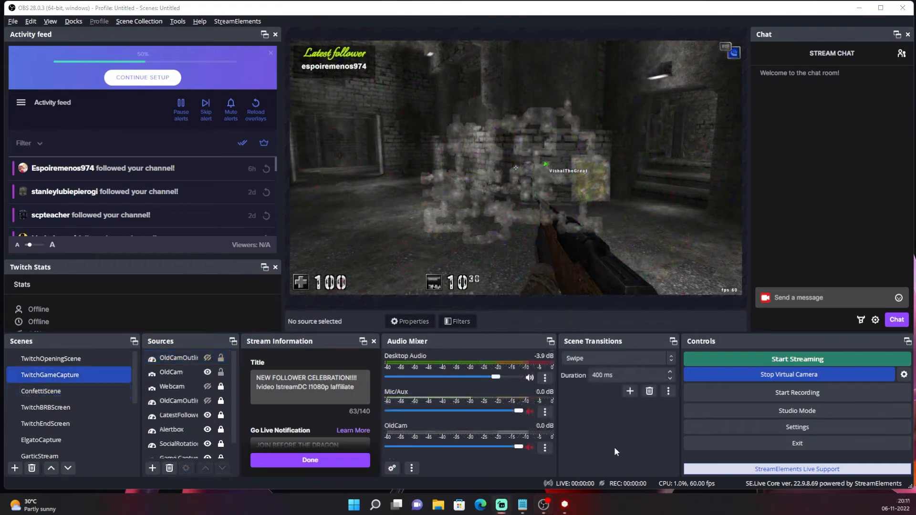
{"action": "mouse_move", "coordinate": [599, 440]}
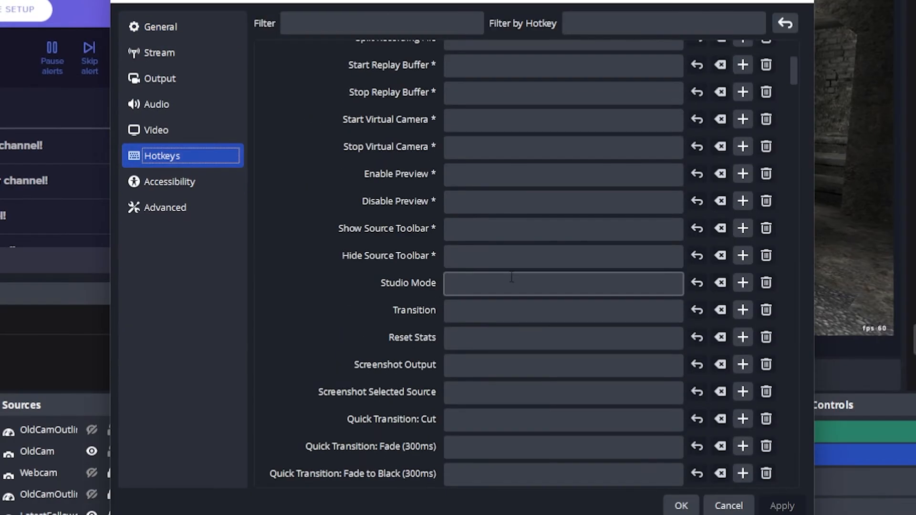
Step: Assign F8 as ConfettiScene's Switch to scene hotkey in Settings > Hotkeys
{"action": "scroll", "scroll_direction": "down", "scroll_amount": 3}
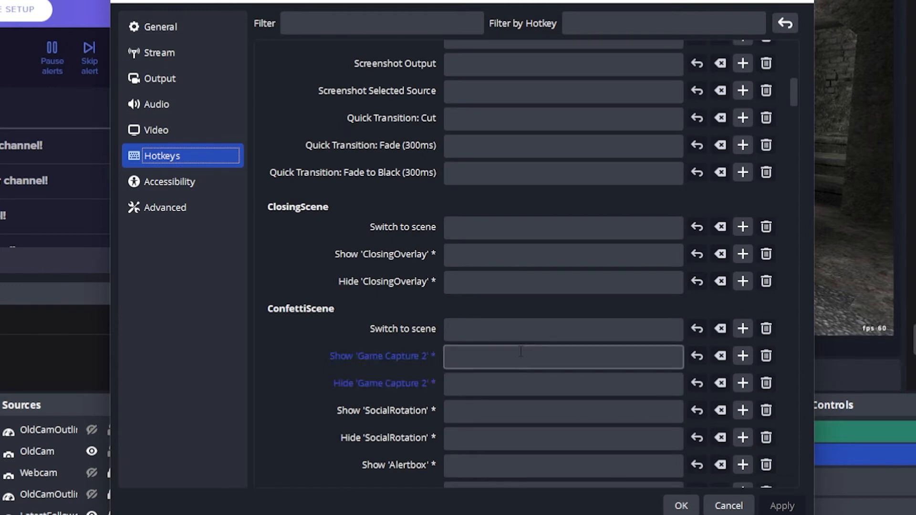
{"action": "left_click", "coordinate": [563, 329]}
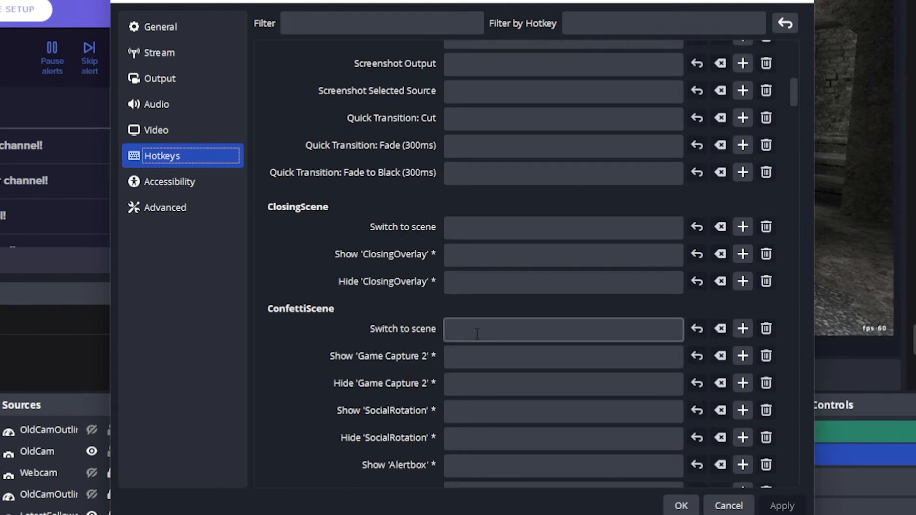
{"action": "left_click", "coordinate": [562, 328]}
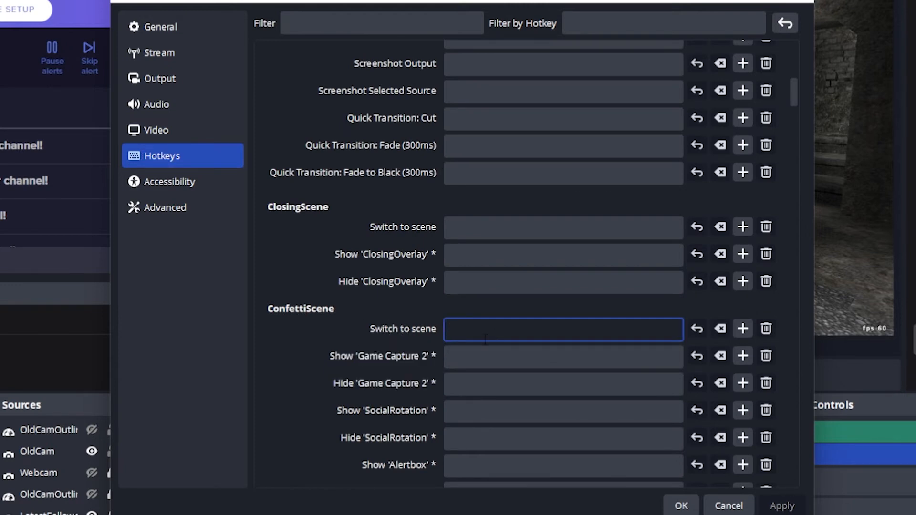
{"action": "key", "text": "F8"}
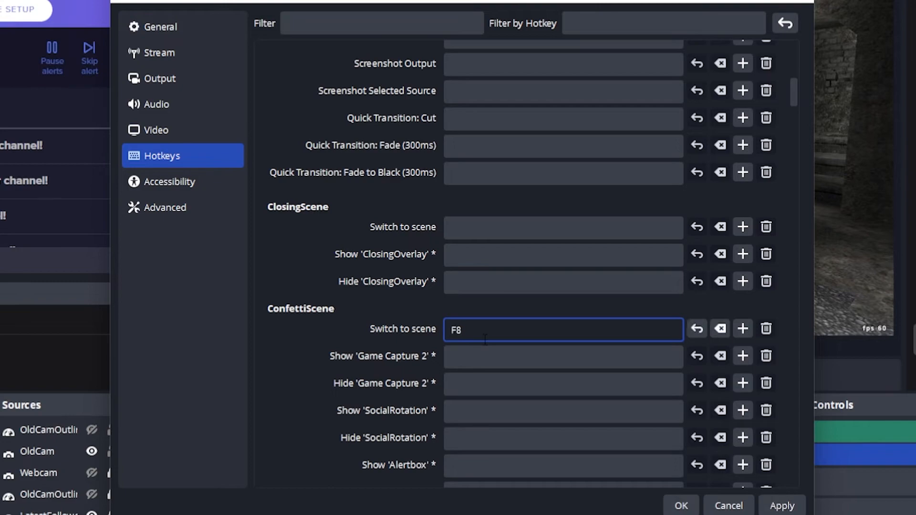
Step: Assign F7 as TwitchGameCapture's Switch to scene hotkey
{"action": "scroll", "scroll_direction": "down", "scroll_amount": 3}
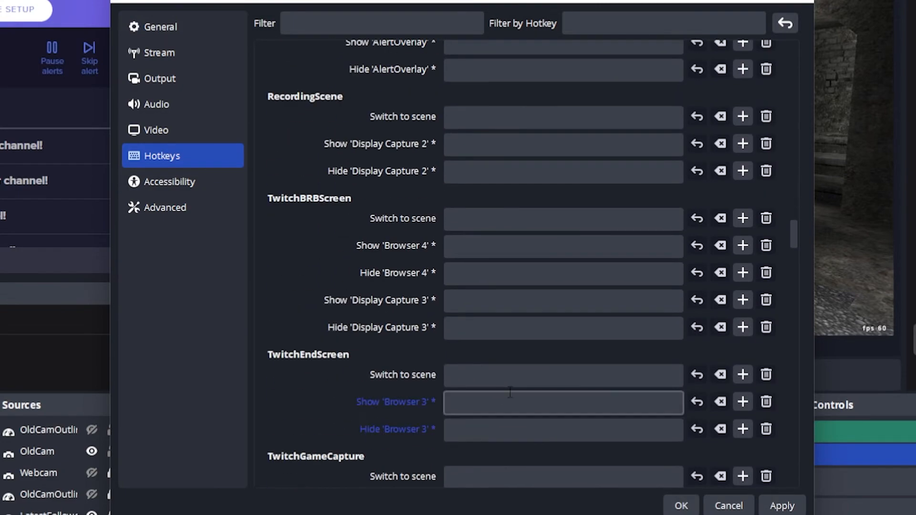
{"action": "scroll", "scroll_direction": "down", "scroll_amount": 3}
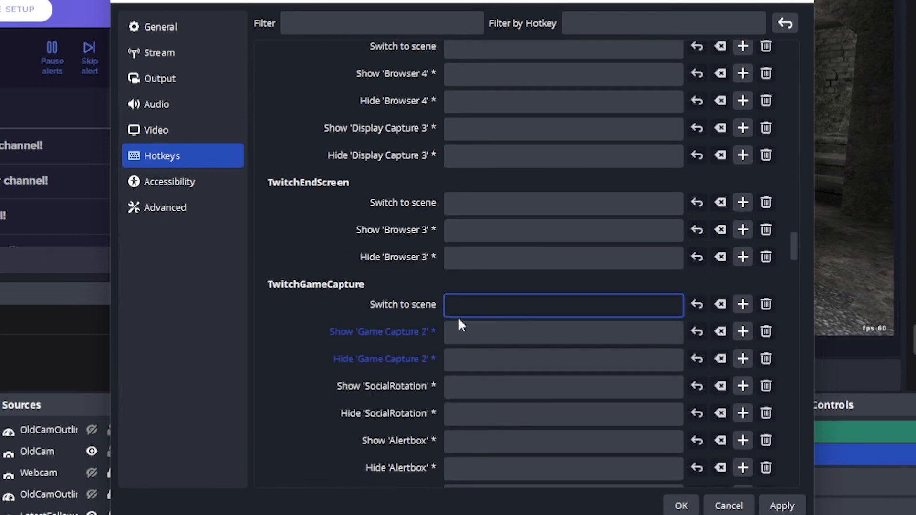
{"action": "left_click", "coordinate": [562, 304]}
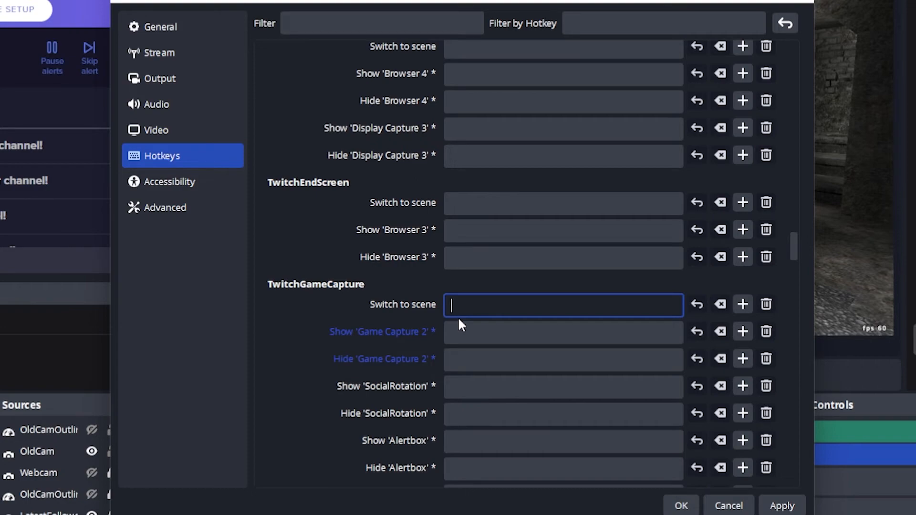
{"action": "key", "text": "F7"}
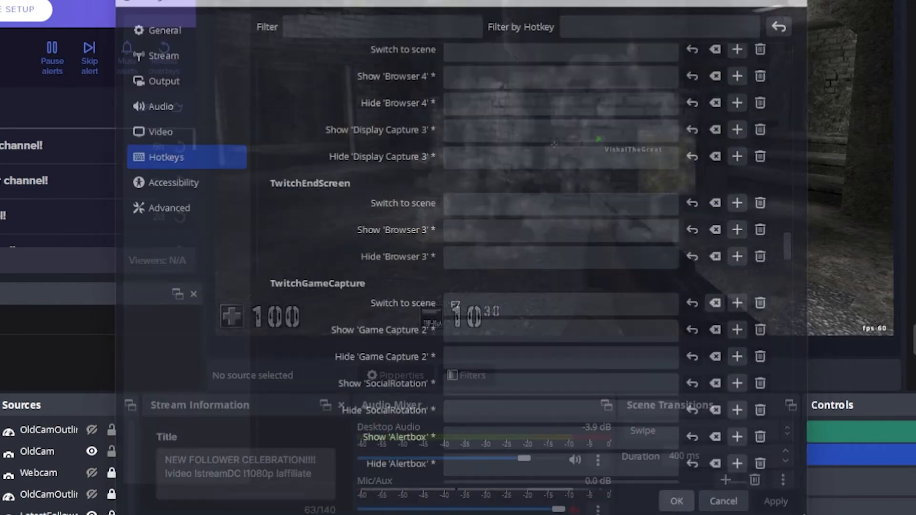
Step: Confirm the hotkey settings, play ConfettiScene over the gameplay, then return to TwitchGameCapture
{"action": "left_click", "coordinate": [674, 501]}
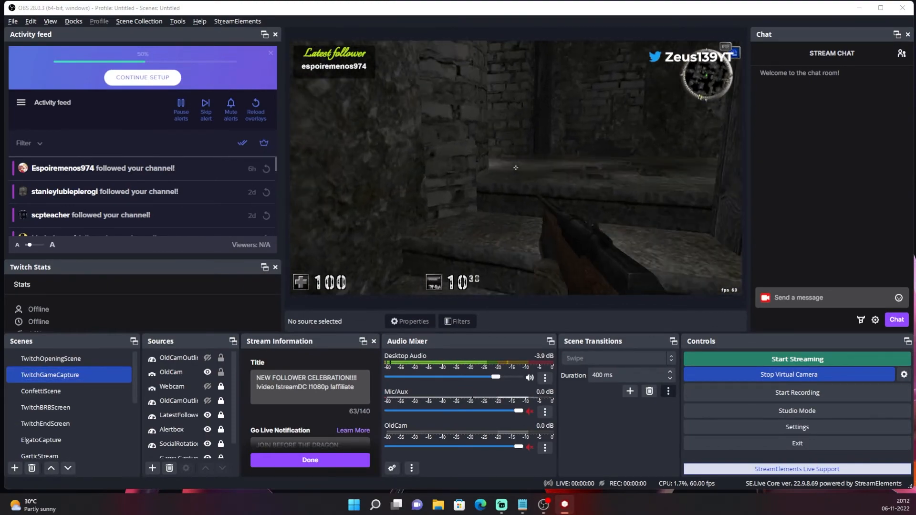
{"action": "left_click", "coordinate": [41, 391]}
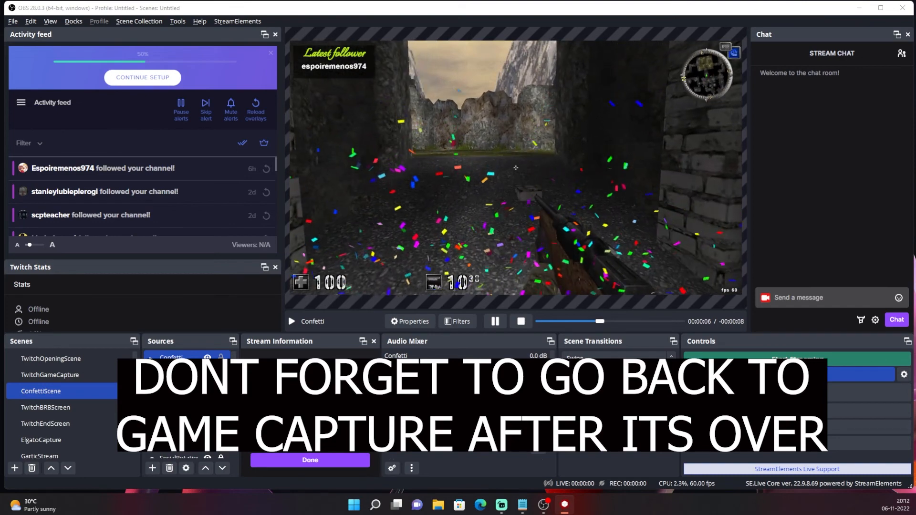
{"action": "left_click", "coordinate": [49, 374]}
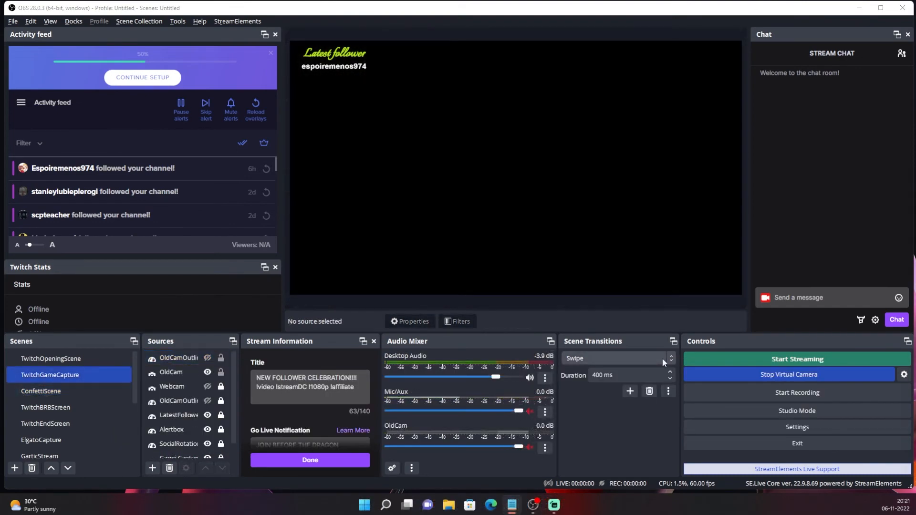